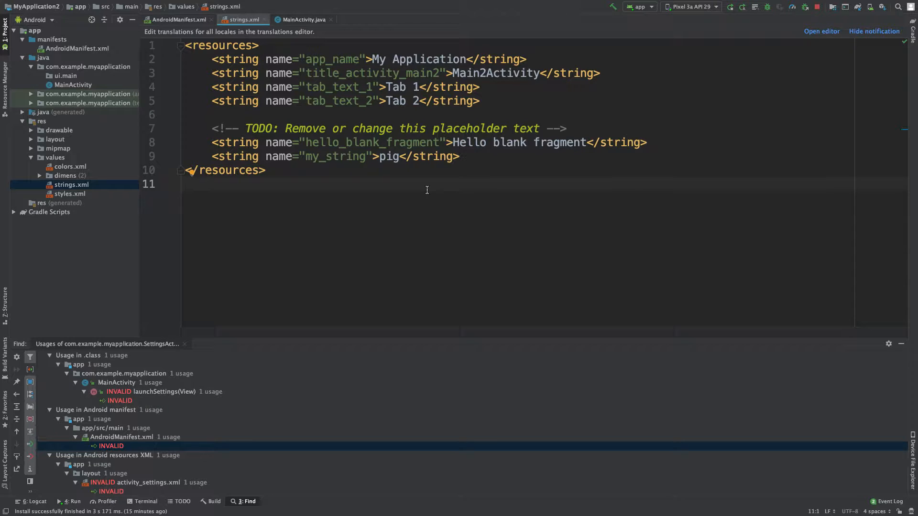
- Bring up the File menu's New options in the MyApplication2 project
left_click(89, 5)
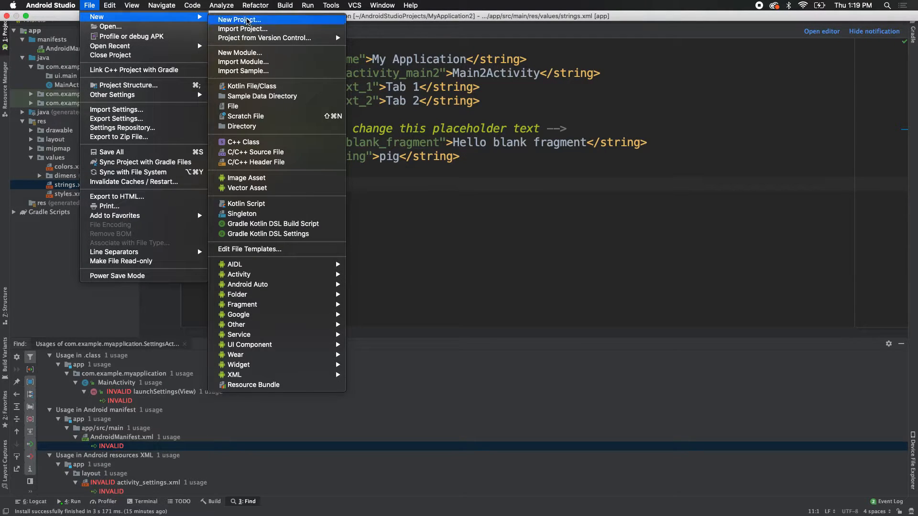
- Start a new project and choose the Bottom Navigation Activity template from the gallery
left_click(238, 19)
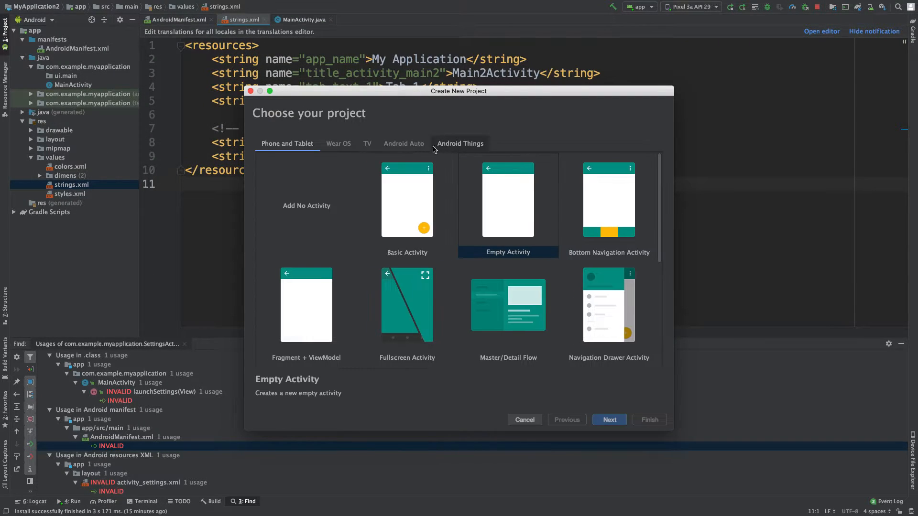
scroll("down", 3)
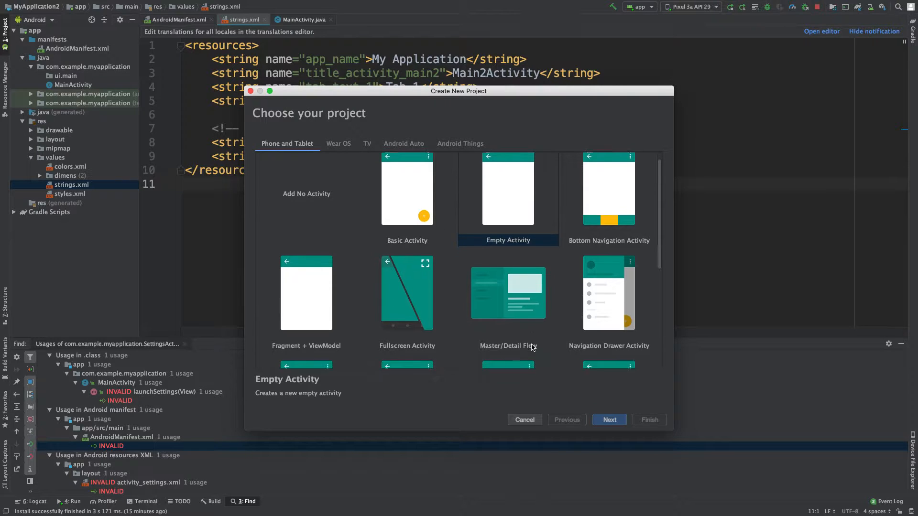
scroll("down", 3)
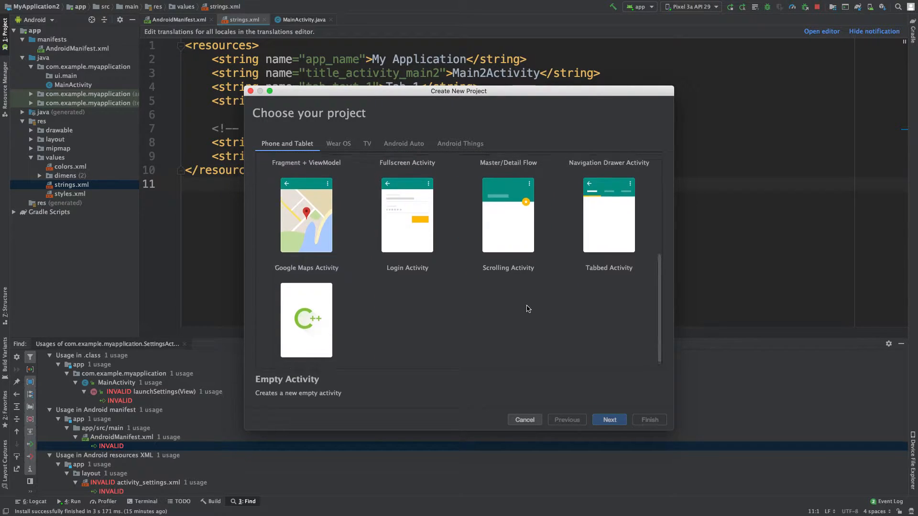
scroll("up", 3)
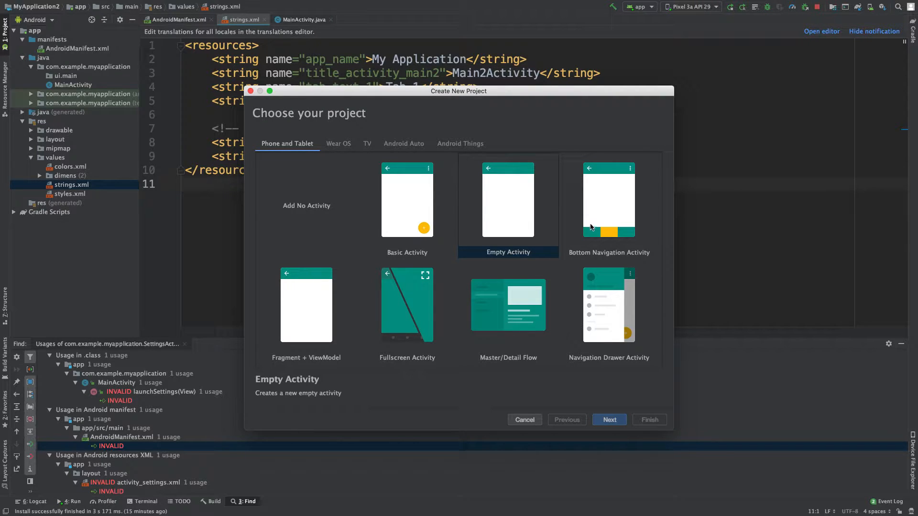
left_click(609, 199)
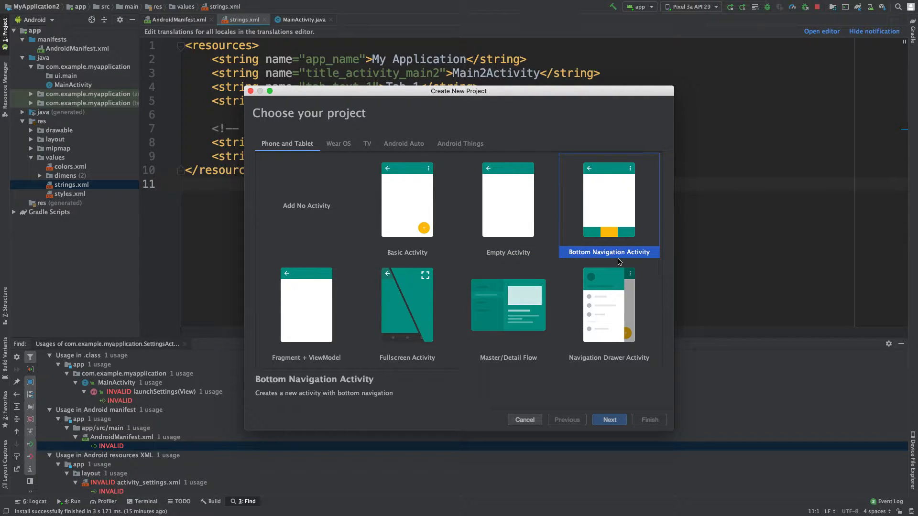
mouse_move(592, 209)
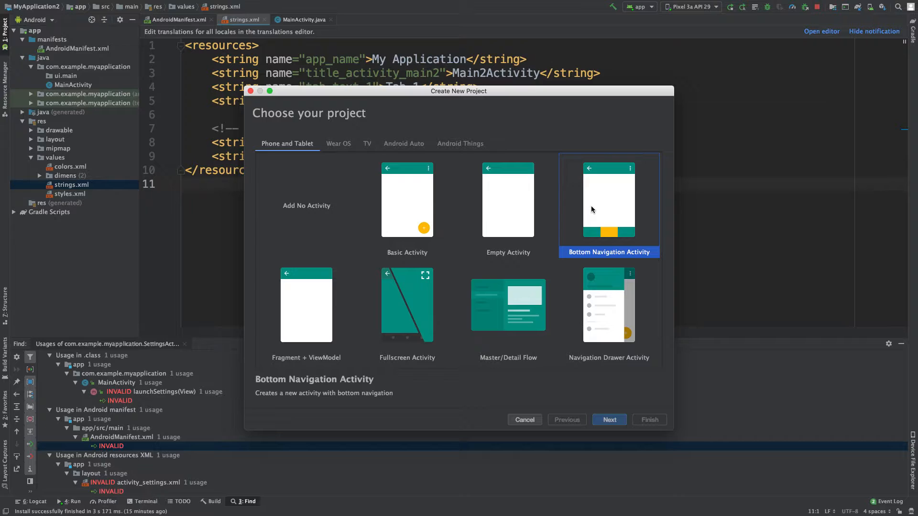
mouse_move(430, 224)
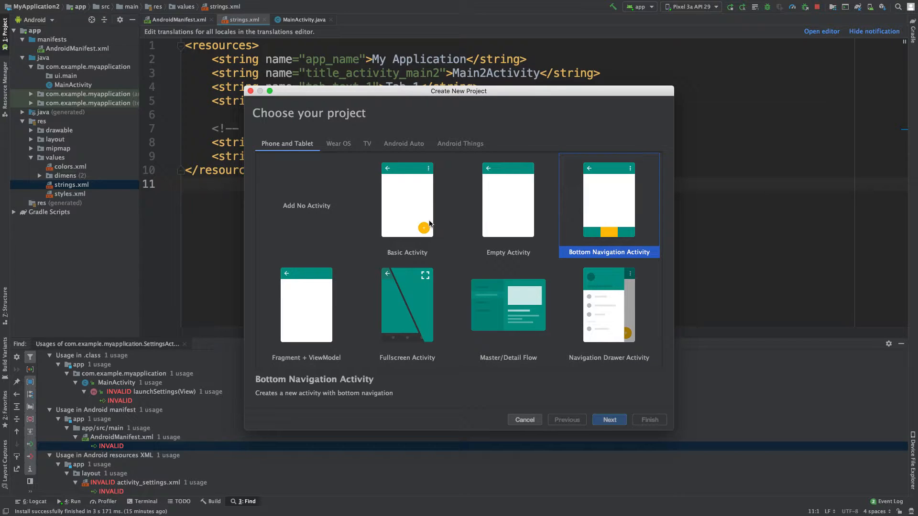
mouse_move(538, 273)
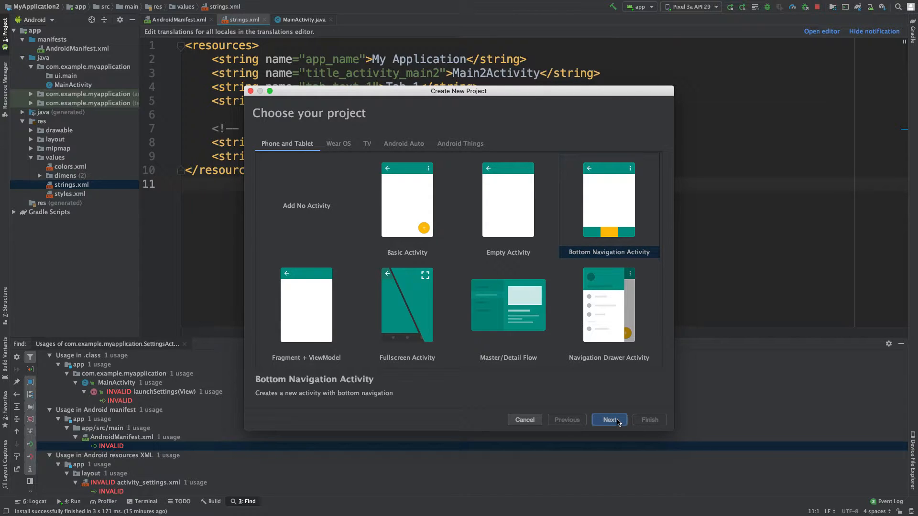
- Name the project YouTube, keep Java and minimum API 19, and finish the wizard
left_click(610, 420)
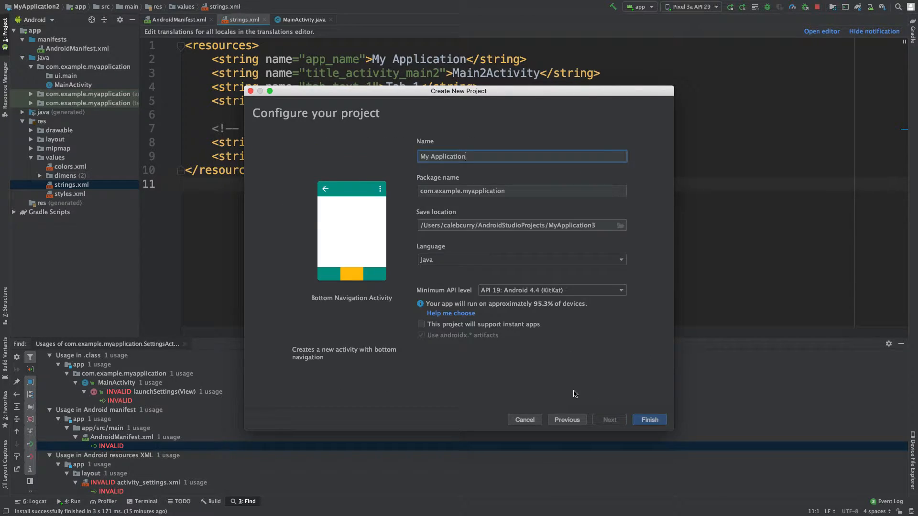
triple_click(521, 155)
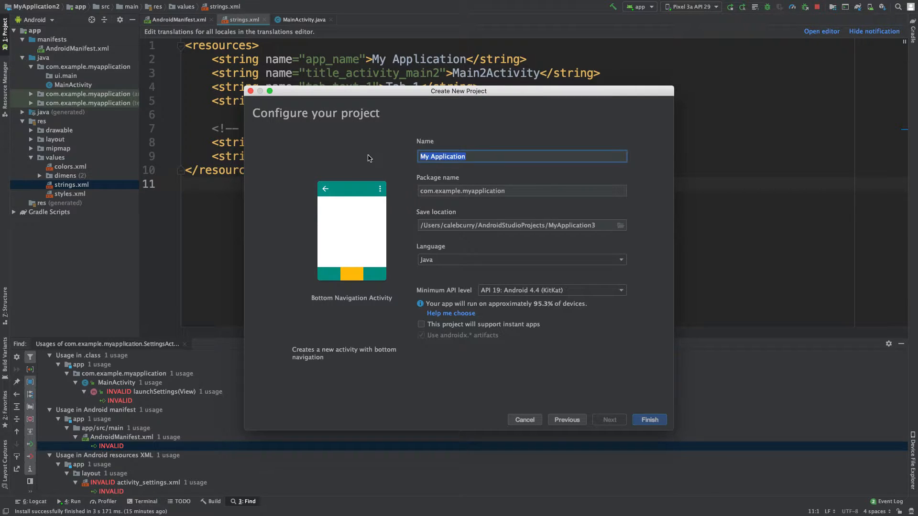
type("YouTube")
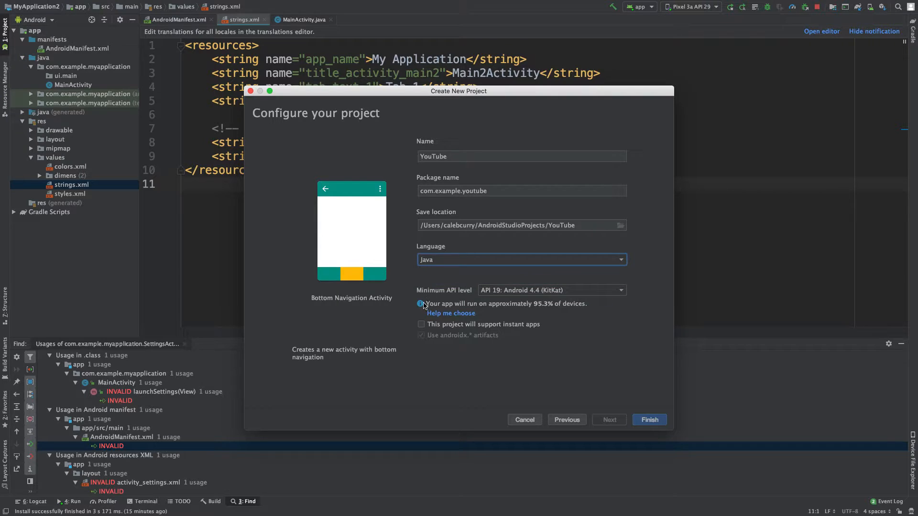
mouse_move(613, 297)
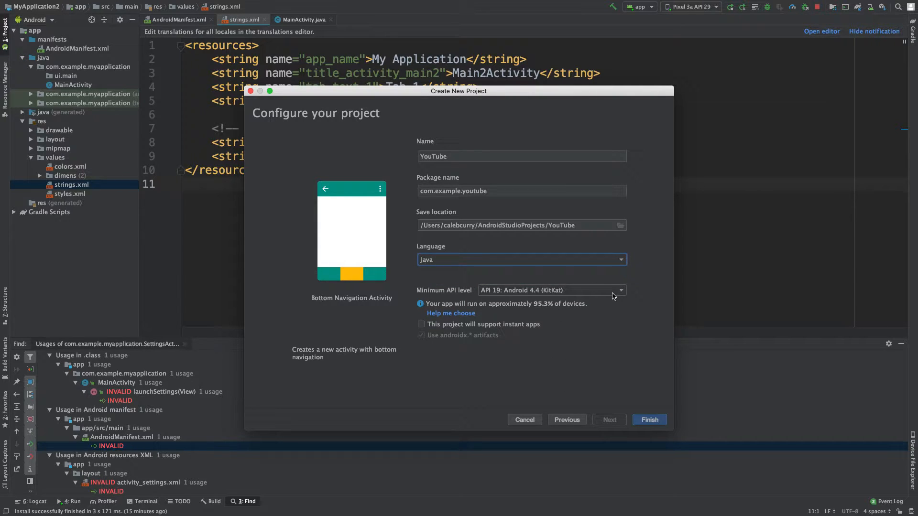
left_click(619, 289)
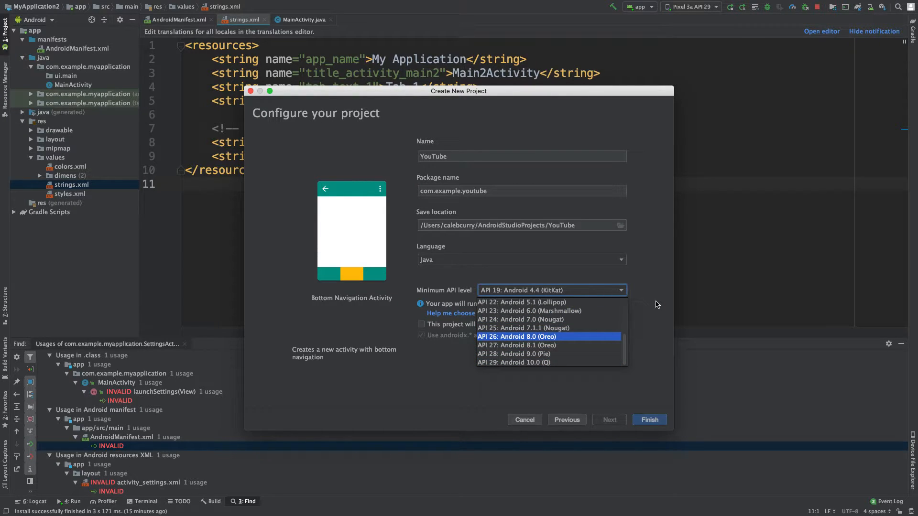
mouse_move(641, 313)
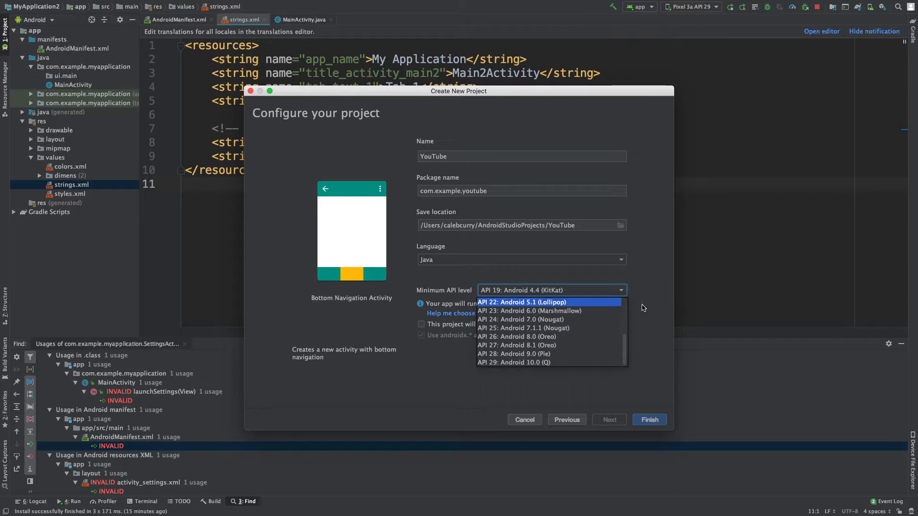
left_click(551, 290)
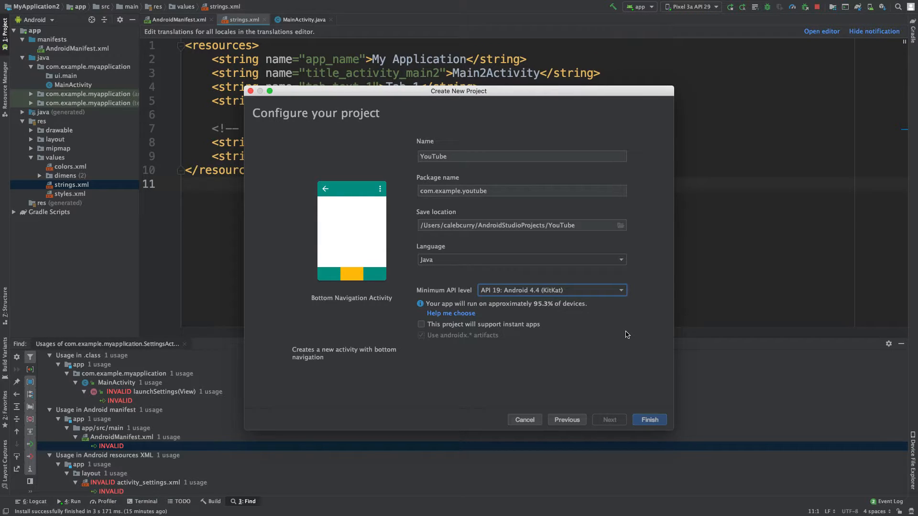
mouse_move(602, 286)
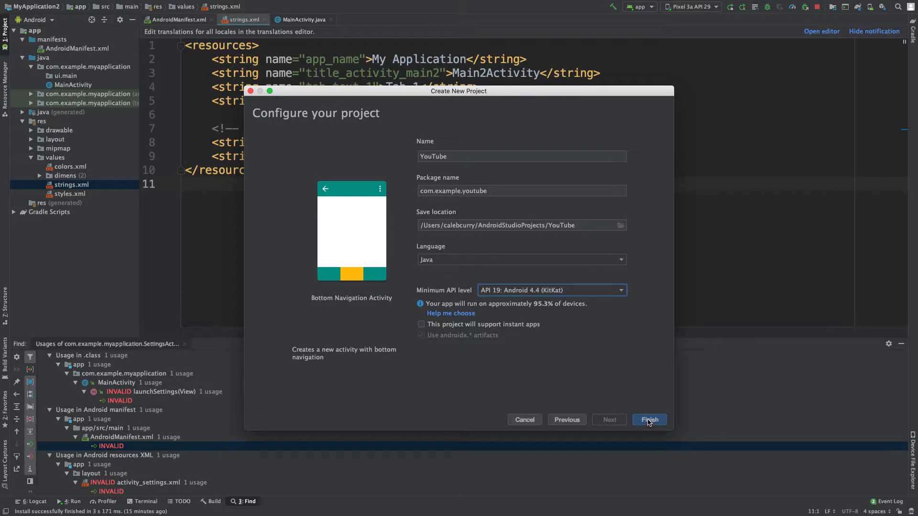
left_click(549, 289)
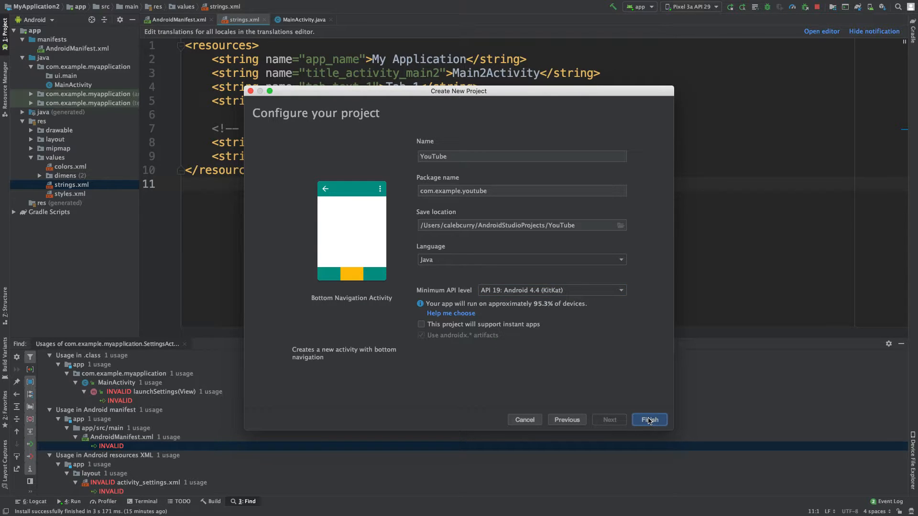
- Confirm creating the YouTube project and let Gradle sync with the Project panel shown
left_click(648, 420)
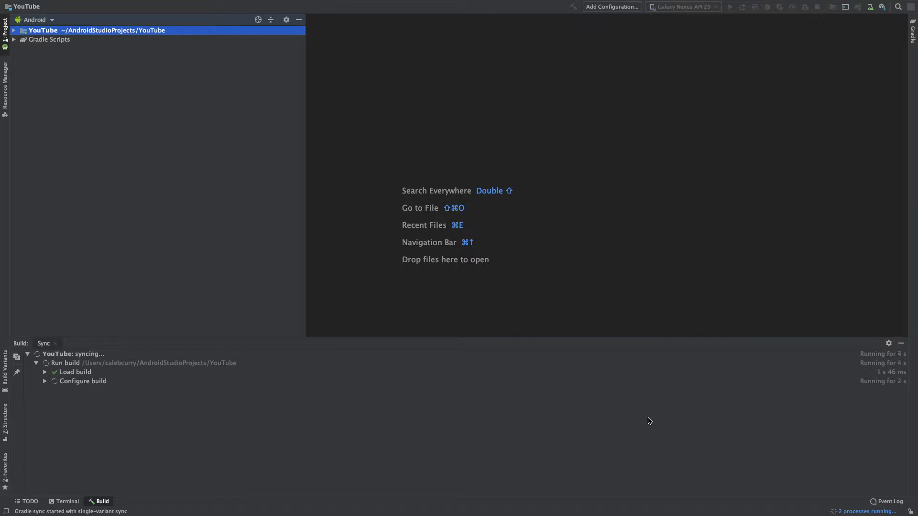
mouse_move(10, 34)
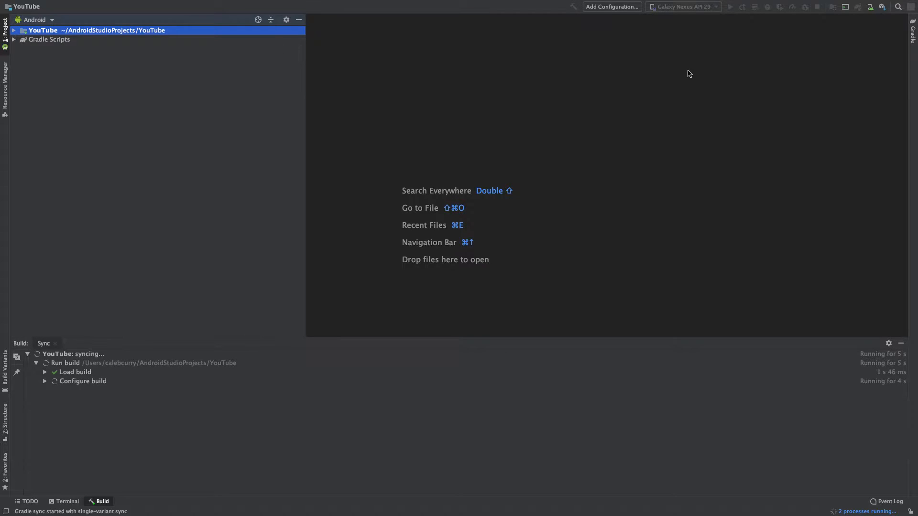
left_click(5, 25)
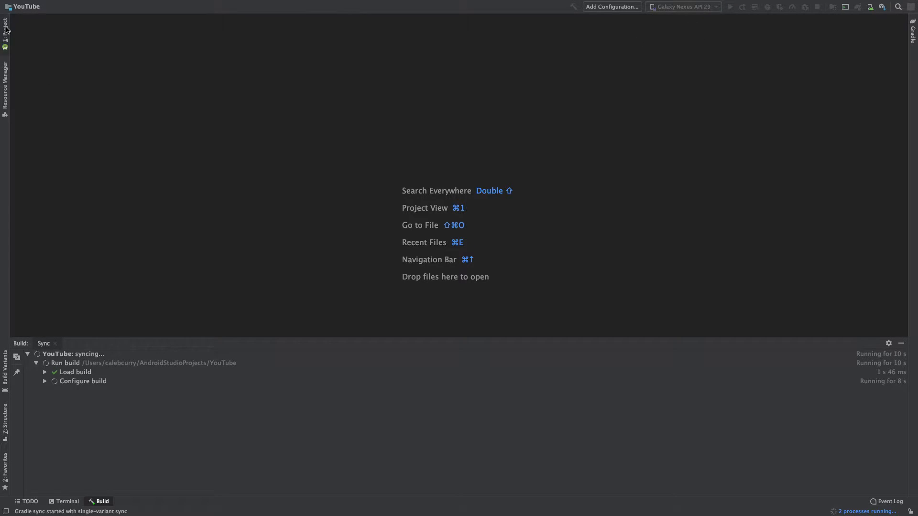
left_click(5, 26)
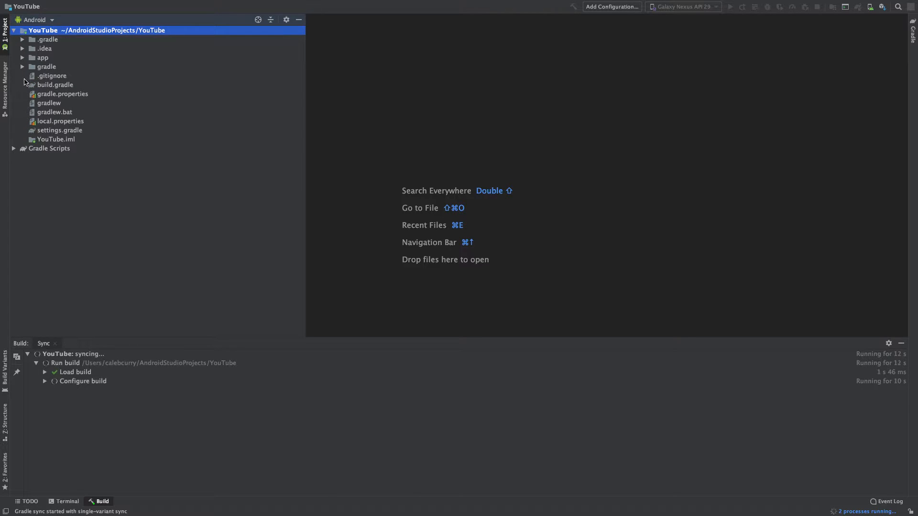
- Expand app, src and main, then the app module to reveal manifests, java and res
left_click(22, 57)
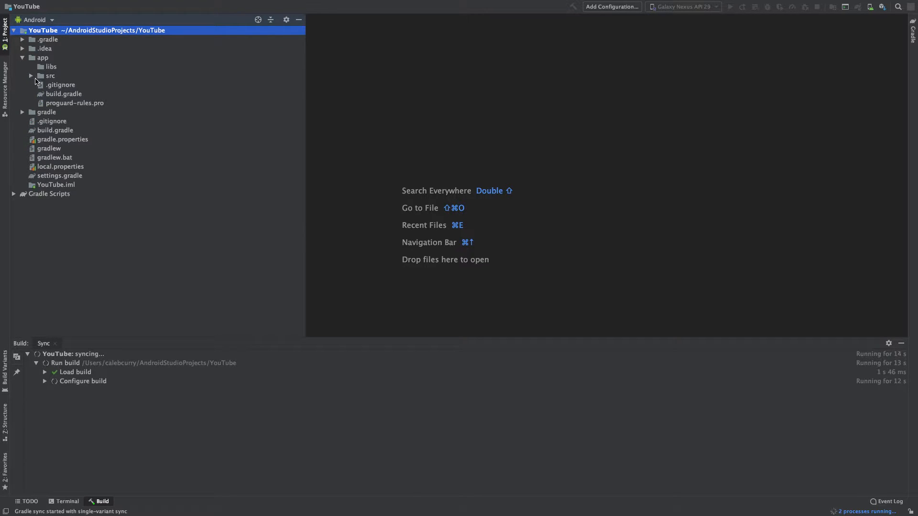
left_click(32, 76)
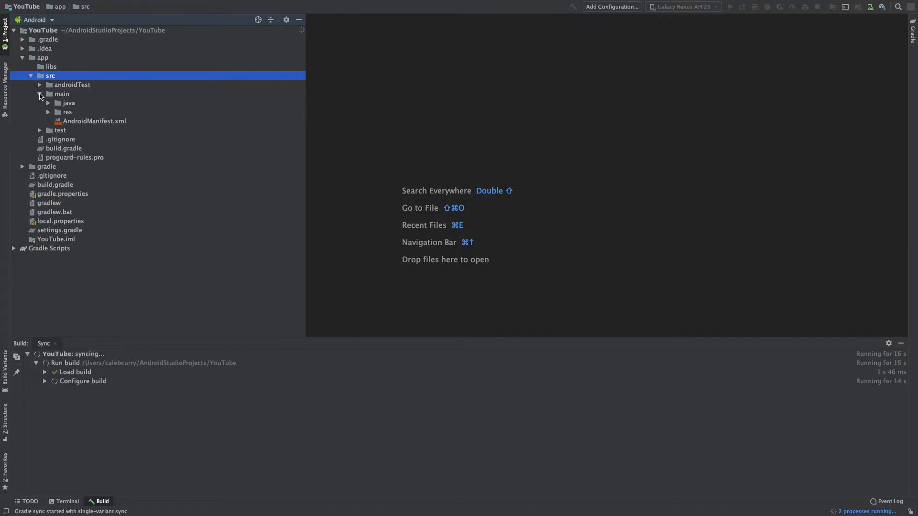
left_click(48, 103)
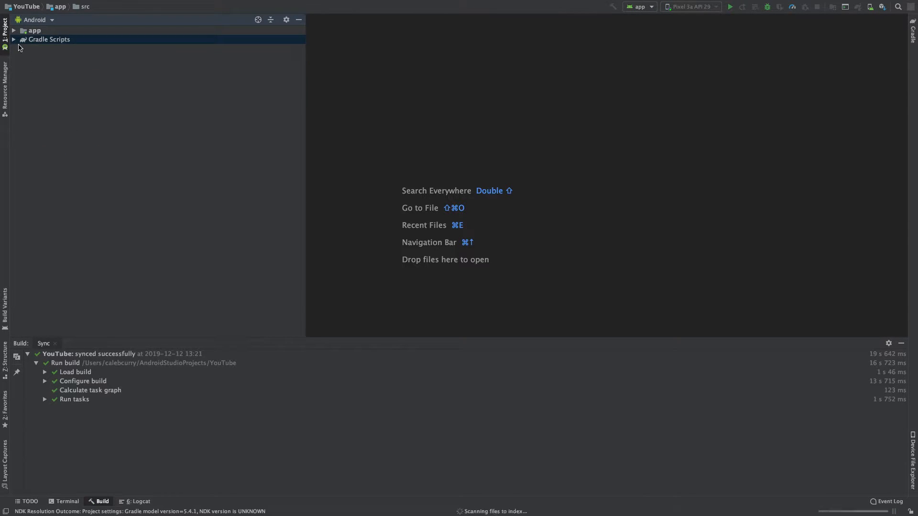
left_click(34, 29)
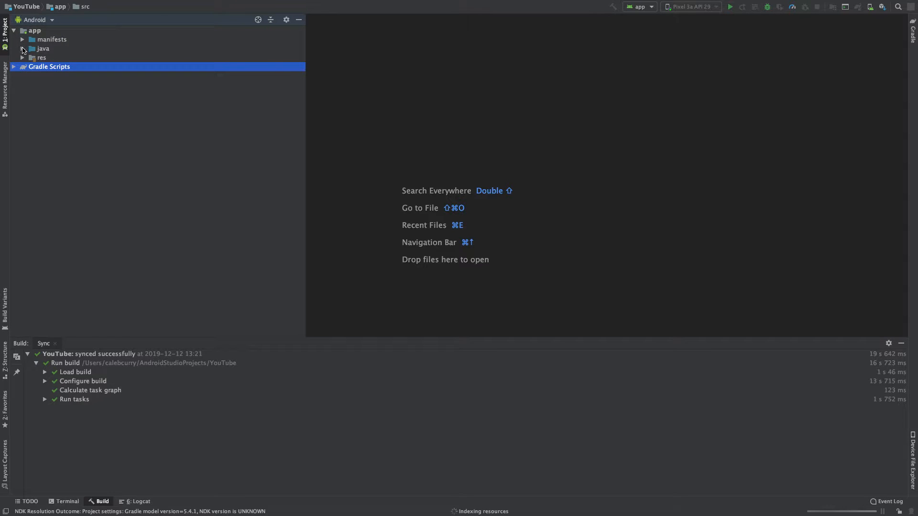
- Browse the java sources and view activity_main.xml's BottomNavigationView and nav host fragment XML
left_click(22, 48)
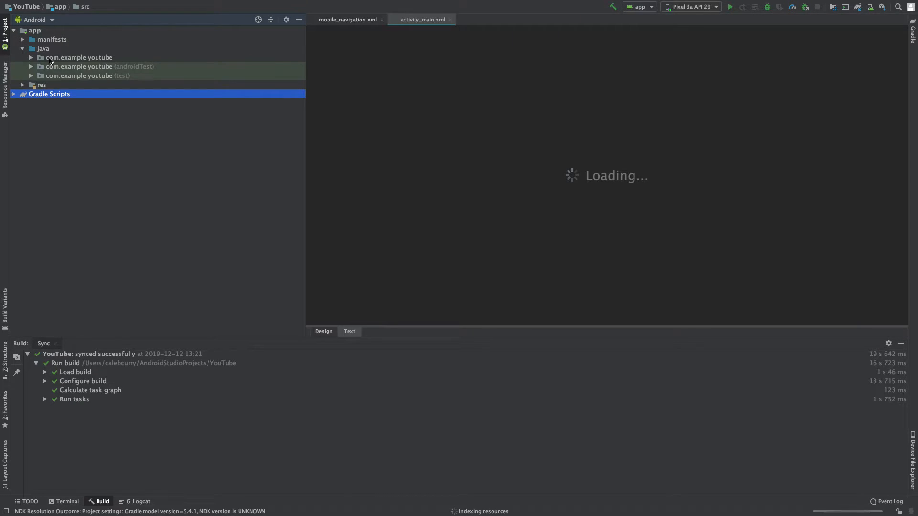
left_click(349, 331)
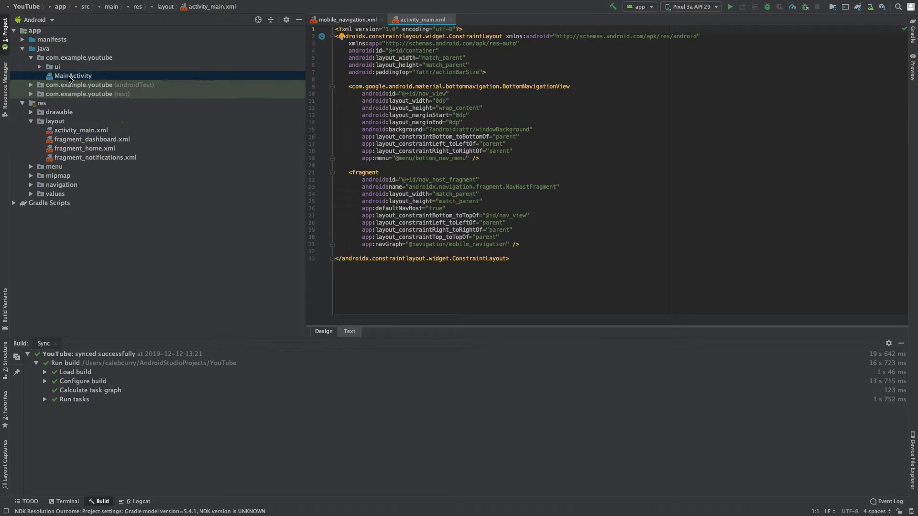
left_click(72, 75)
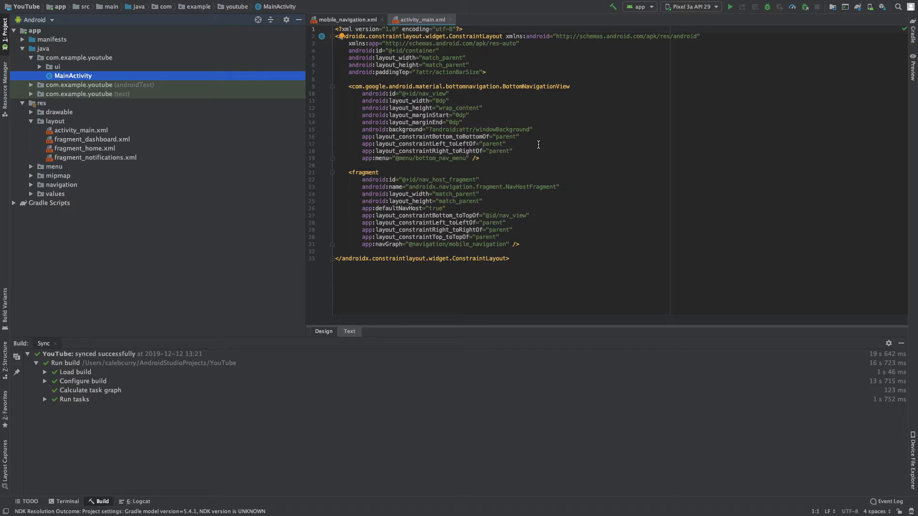
mouse_move(465, 93)
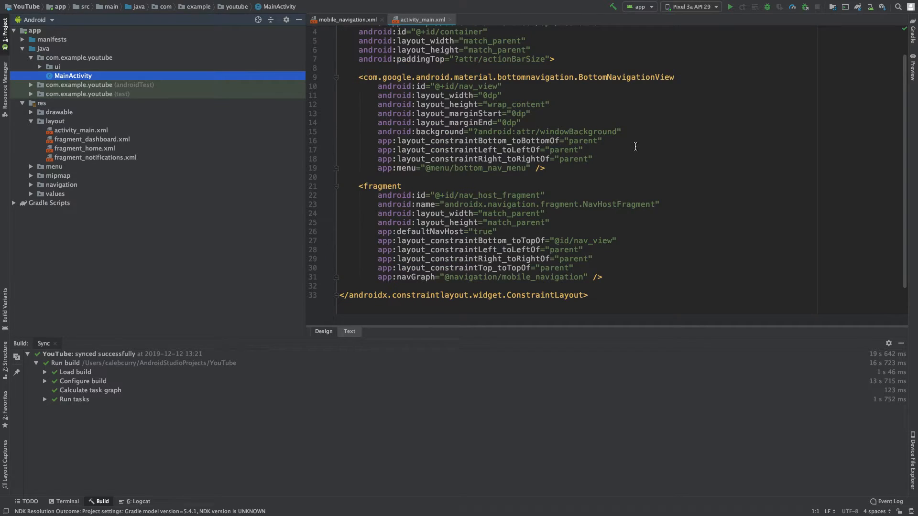
scroll("up", 3)
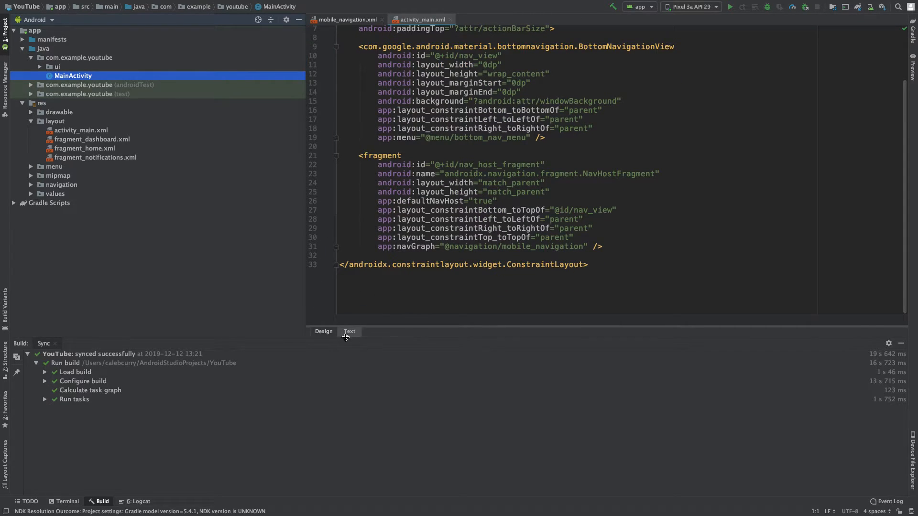
- Switch activity_main to the Design view previewing Home, Dashboard and Notifications tabs
left_click(323, 331)
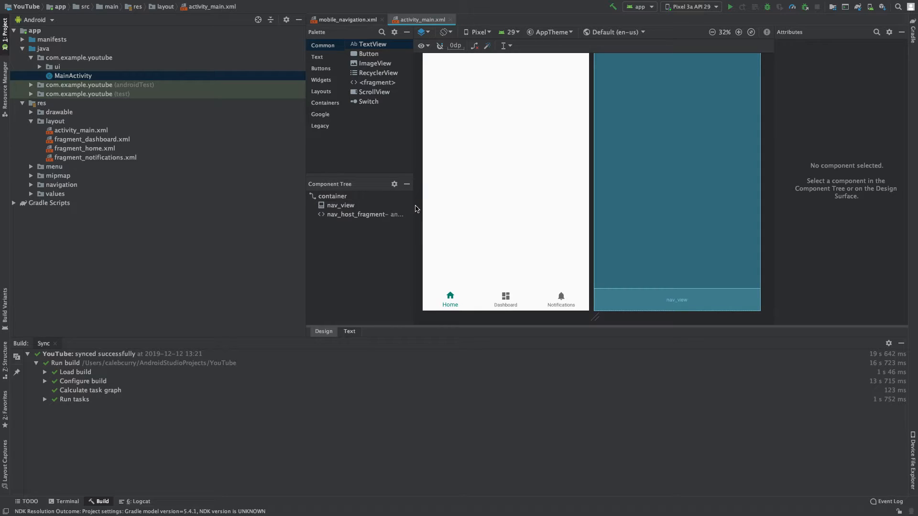
mouse_move(418, 264)
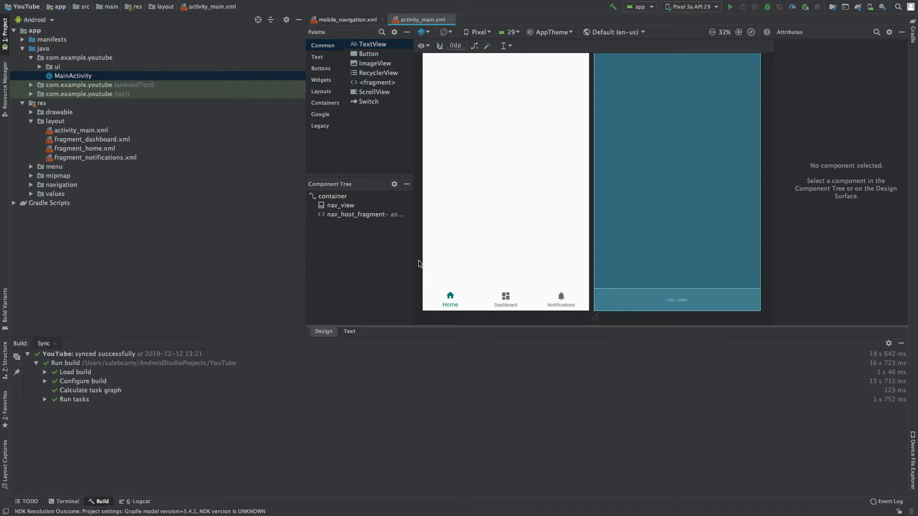
mouse_move(406, 196)
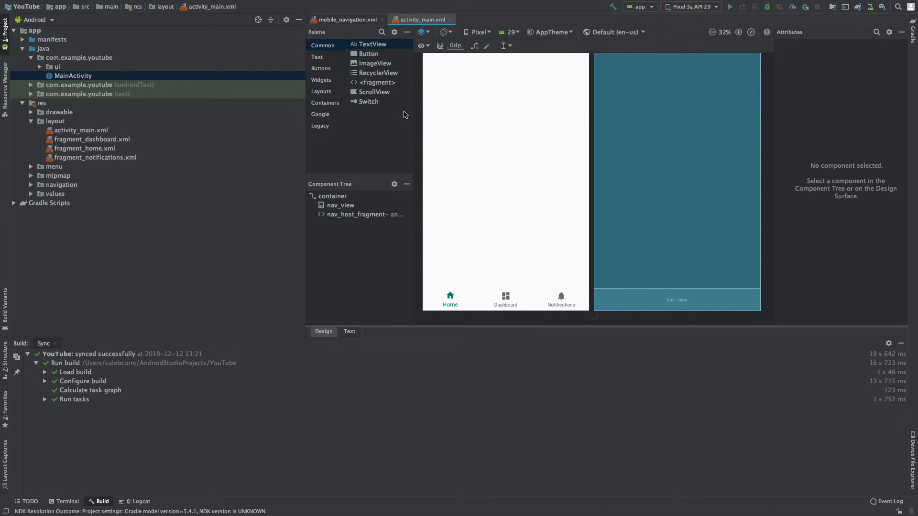
- Run the app on the Pixel 3a API 29 emulator and change the layout preview orientation
left_click(713, 7)
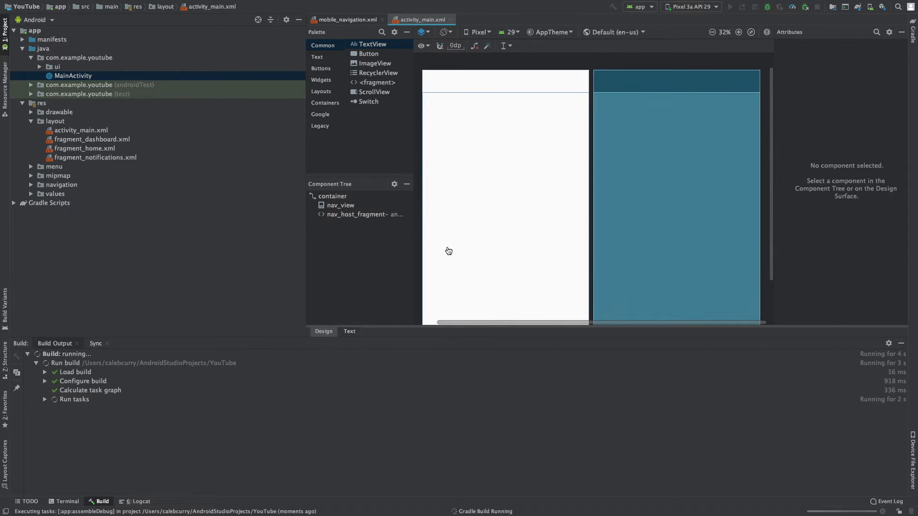
left_click(712, 31)
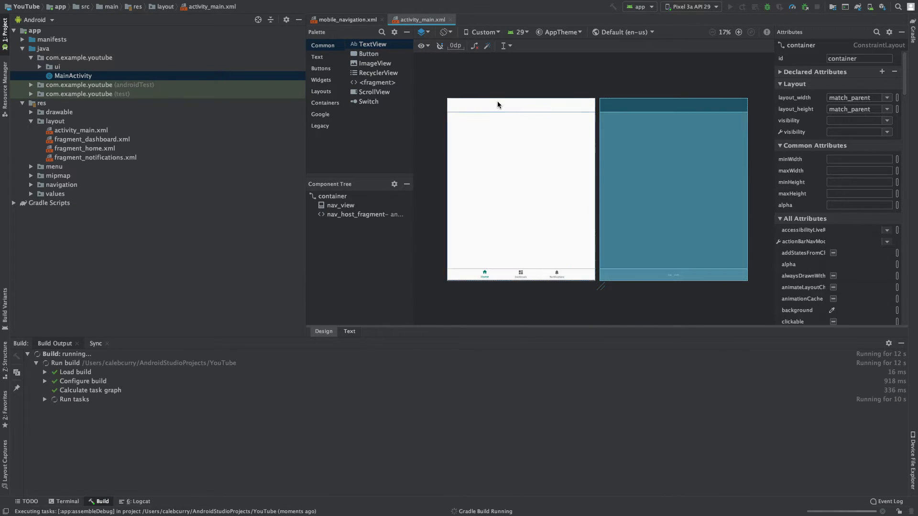
left_click(483, 32)
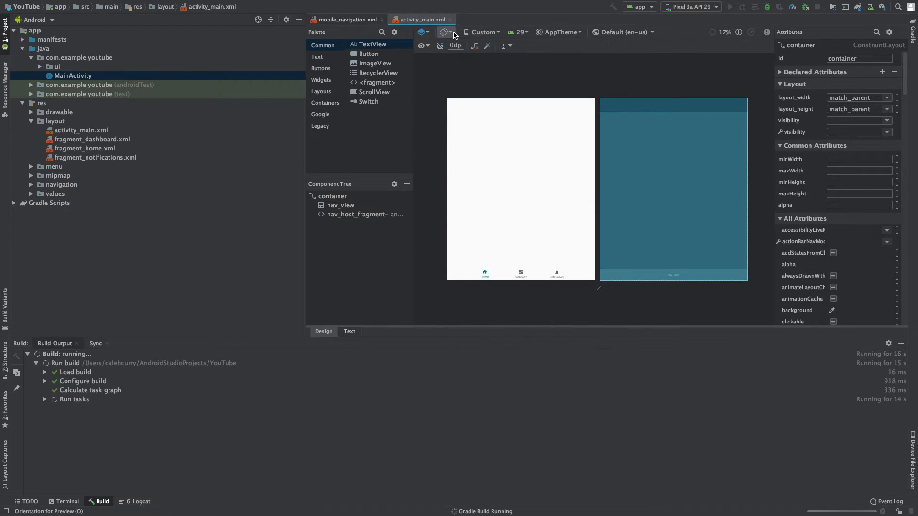
left_click(724, 32)
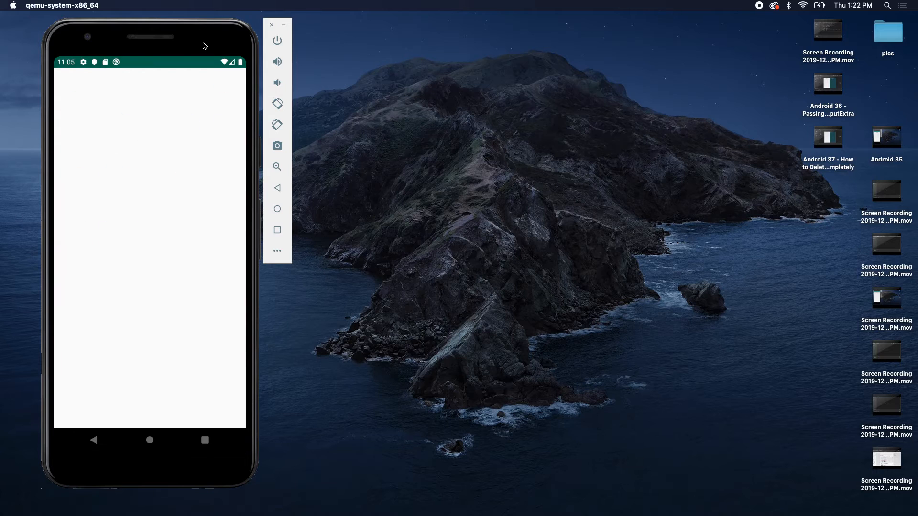
mouse_move(228, 135)
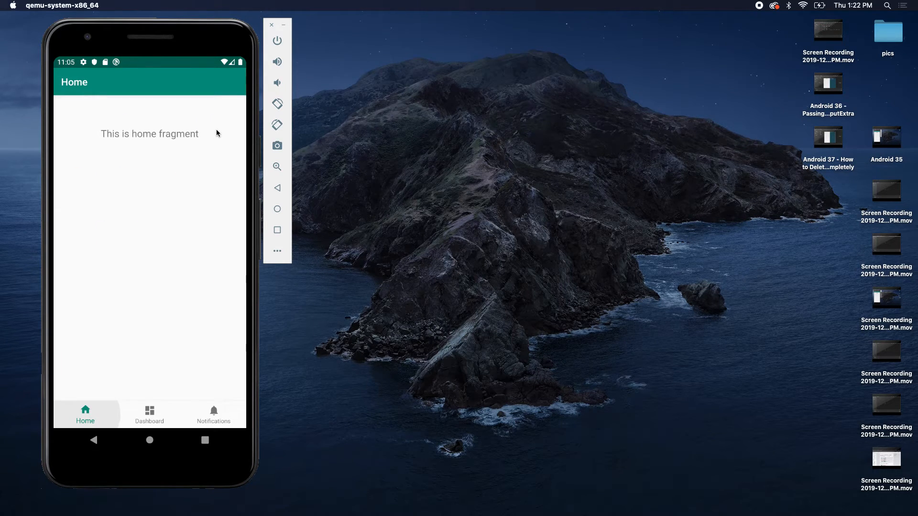
mouse_move(221, 243)
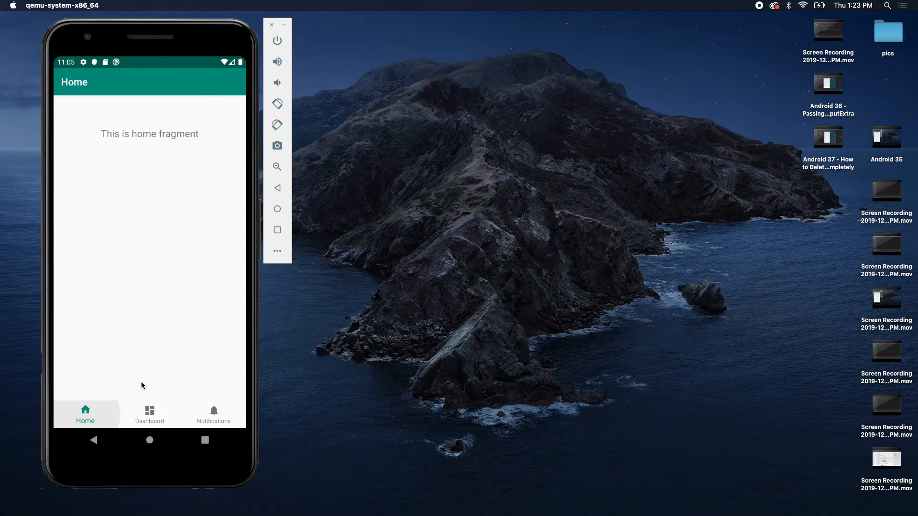
- In the emulator, switch the YouTube app from Home to Dashboard and then Notifications
left_click(149, 414)
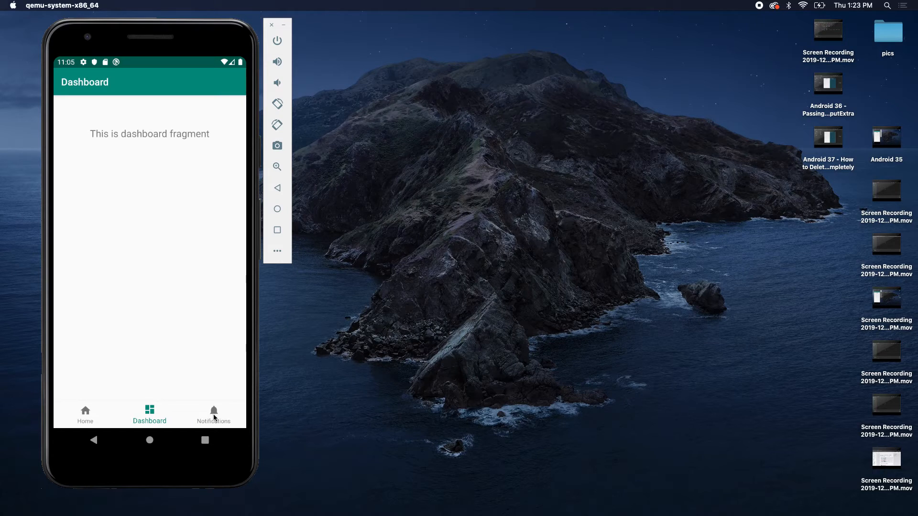
left_click(214, 414)
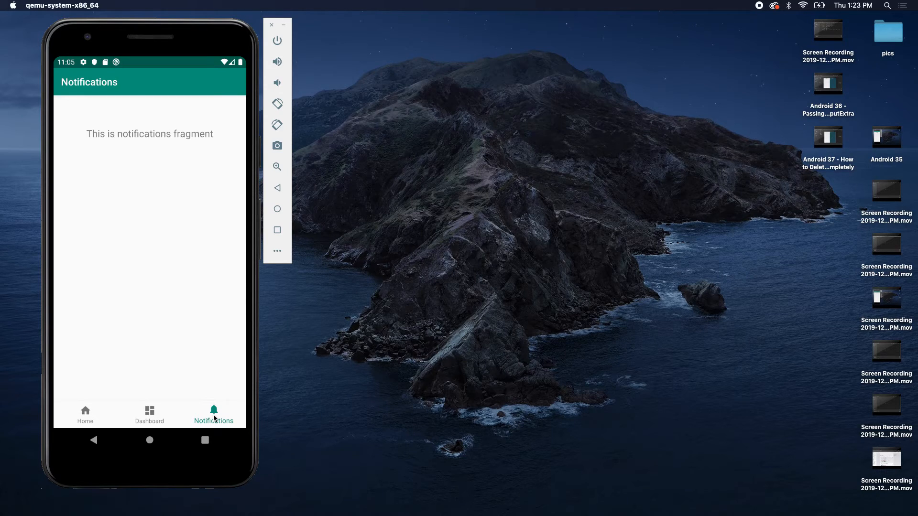
mouse_move(77, 103)
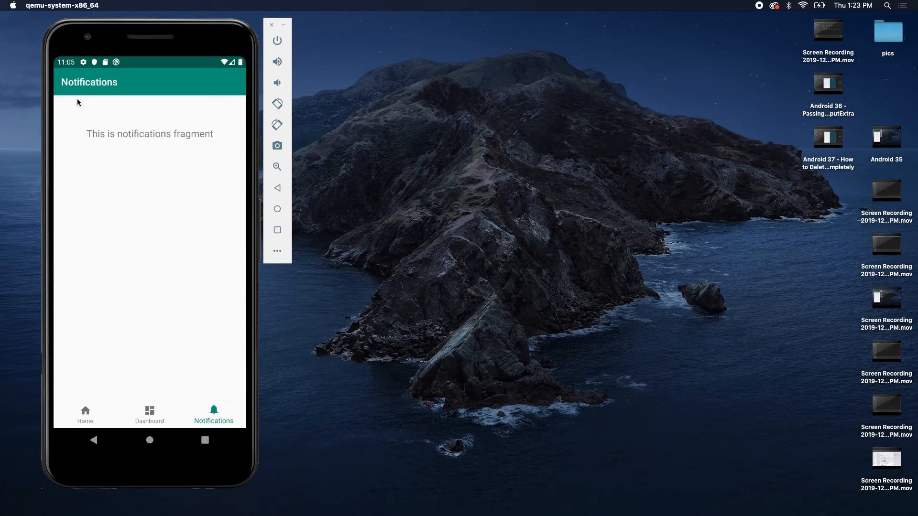
mouse_move(204, 386)
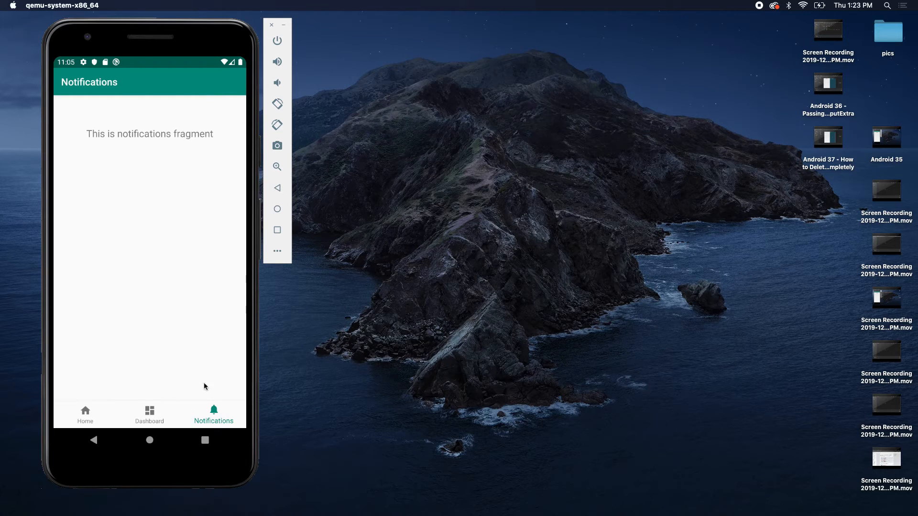
mouse_move(414, 334)
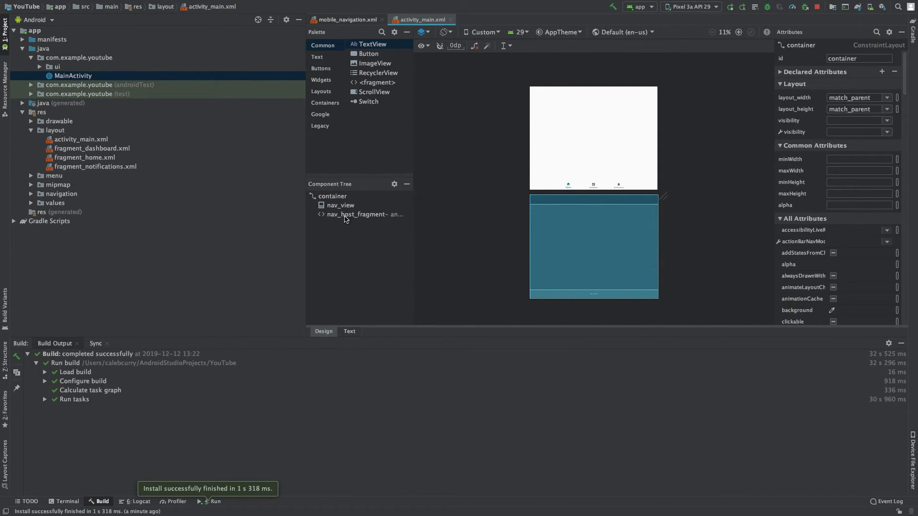
- Select nav_host_fragment in the Component Tree to show its NavHostFragment attributes
left_click(356, 214)
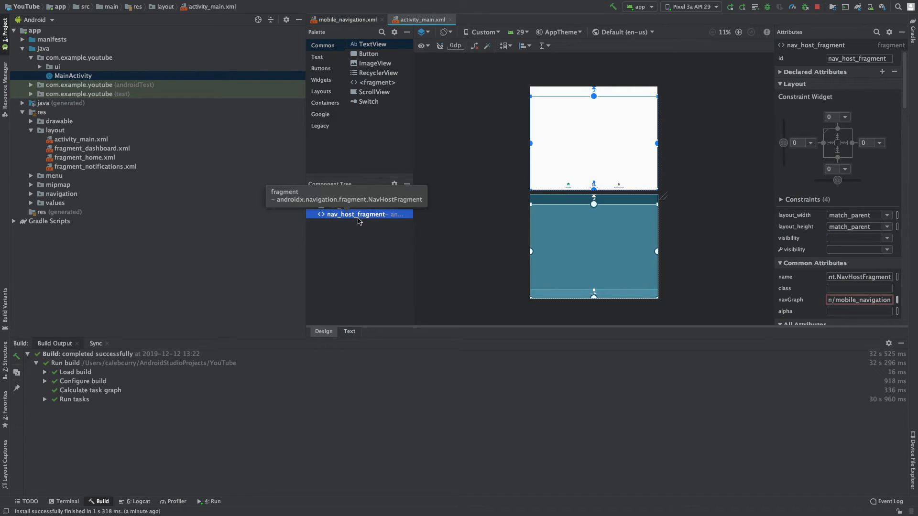
mouse_move(365, 221)
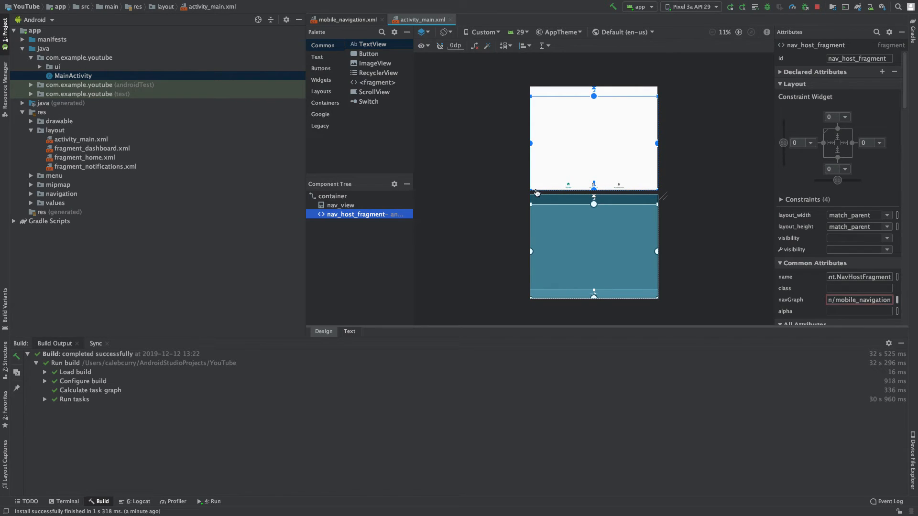
mouse_move(493, 111)
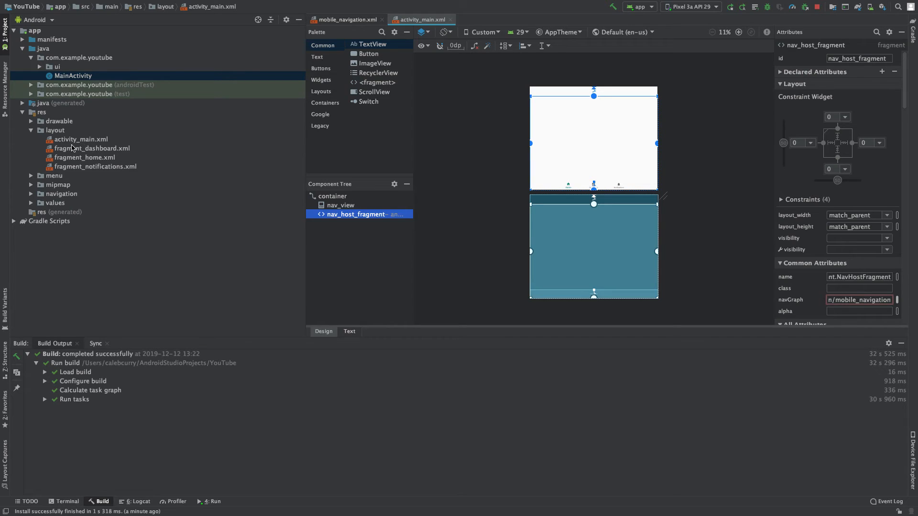
mouse_move(56, 159)
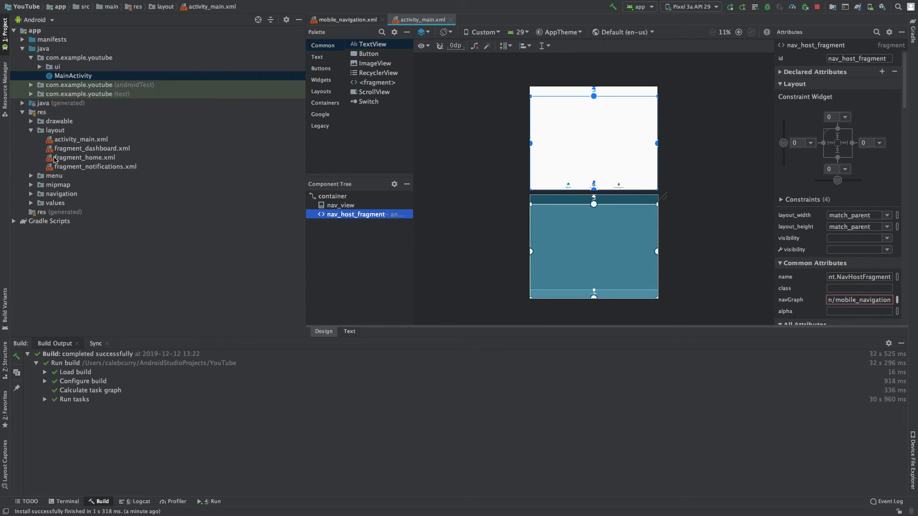
- From res > layout, open fragment_home.xml in the Design editor
left_click(92, 149)
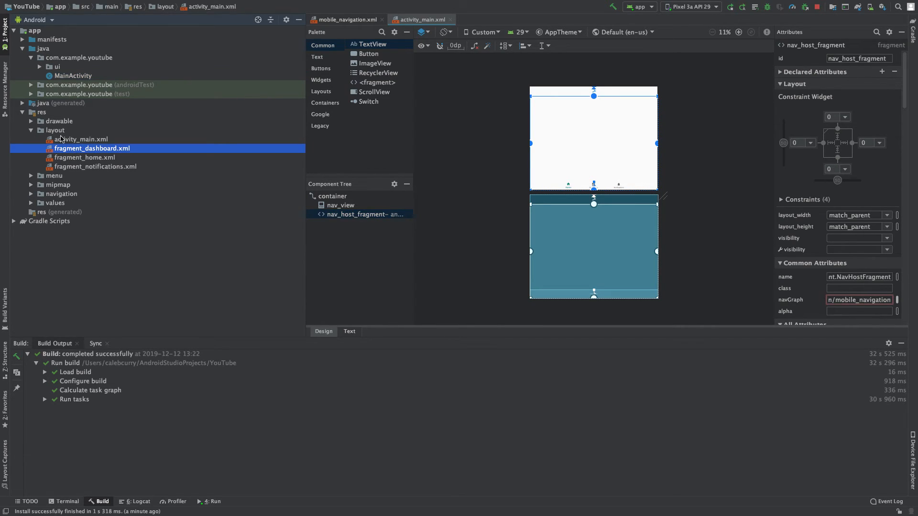
left_click(91, 148)
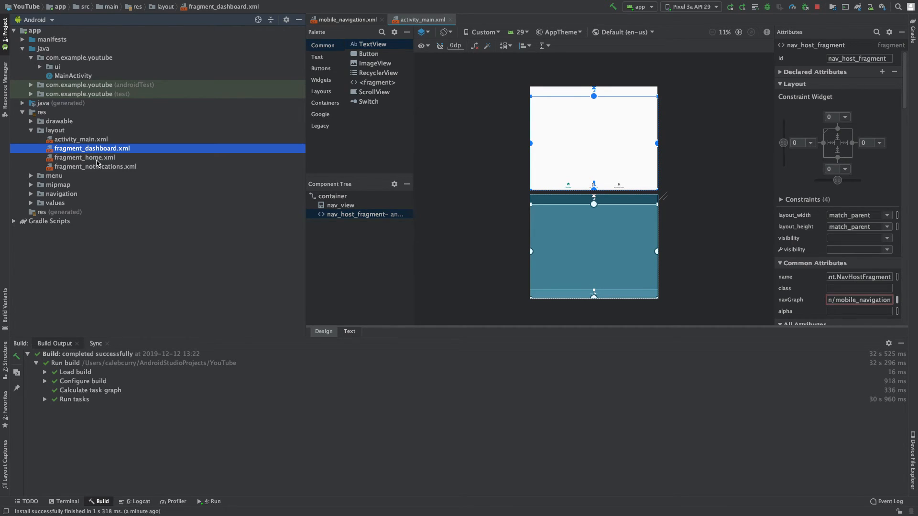
left_click(84, 158)
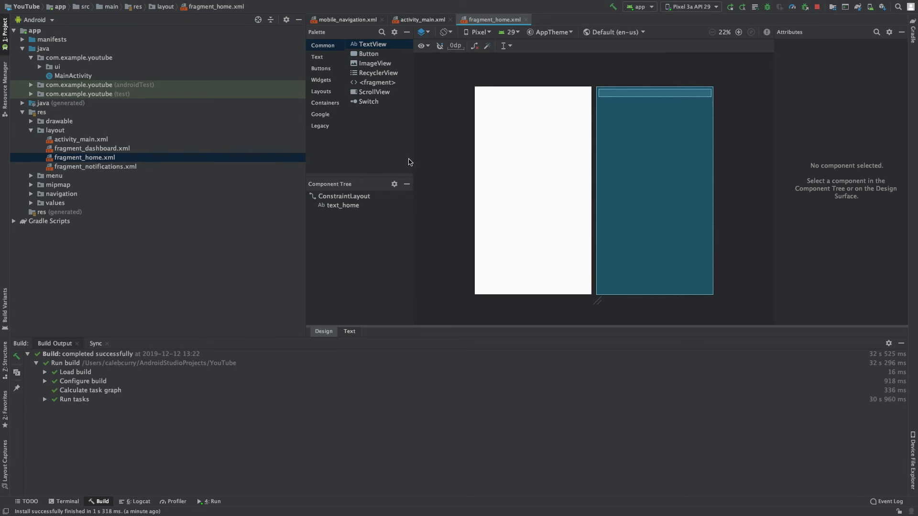
mouse_move(357, 337)
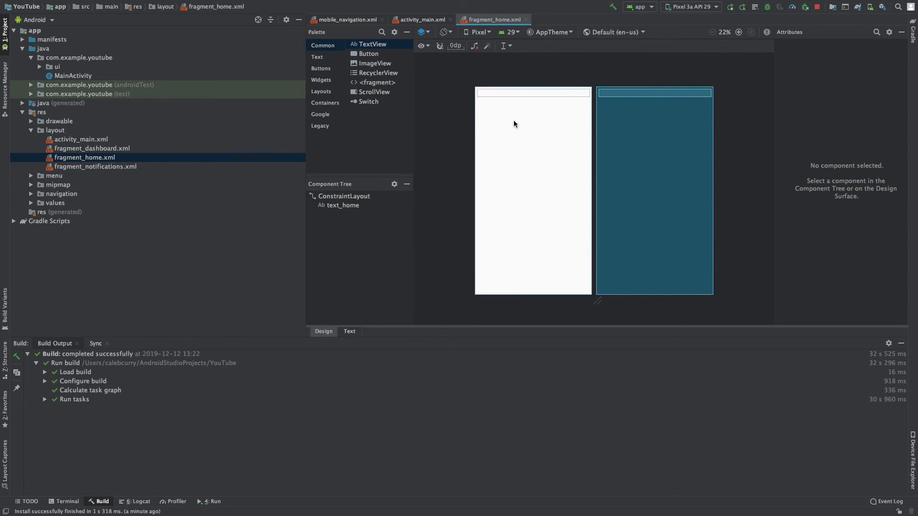
mouse_move(475, 185)
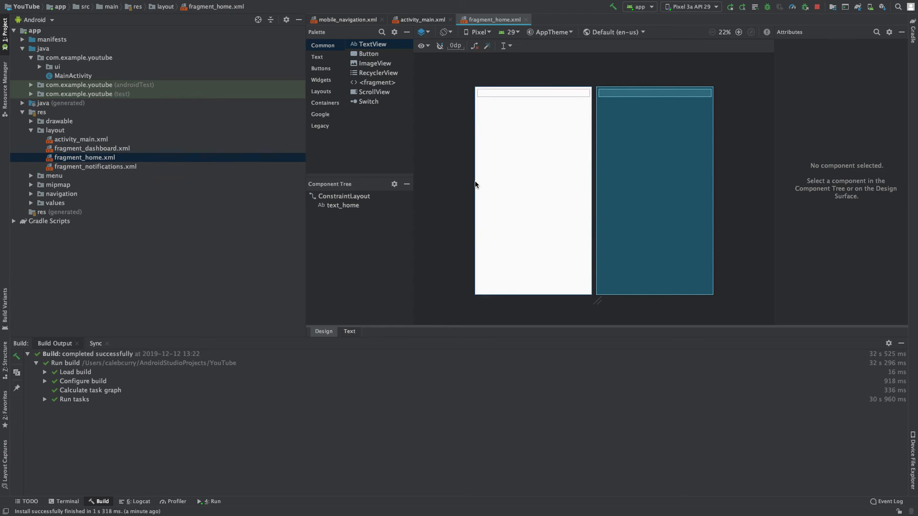
mouse_move(264, 151)
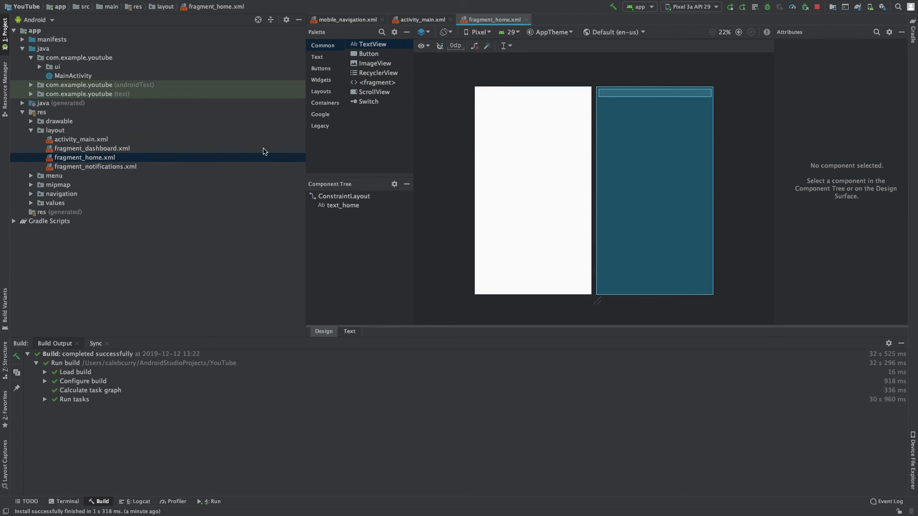
mouse_move(59, 81)
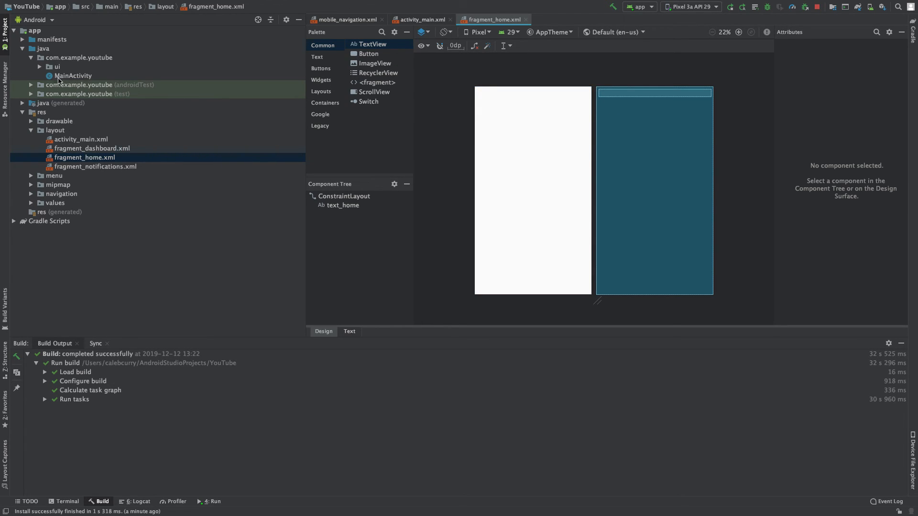
mouse_move(116, 122)
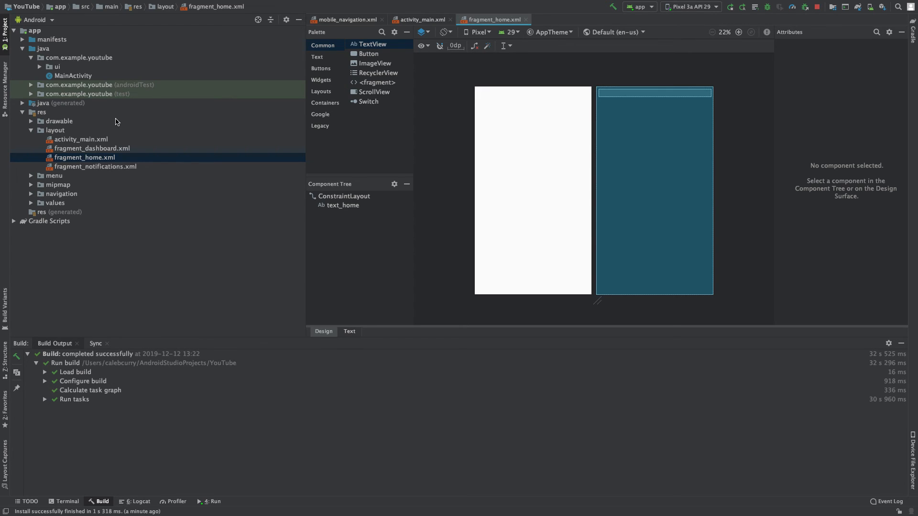
mouse_move(89, 94)
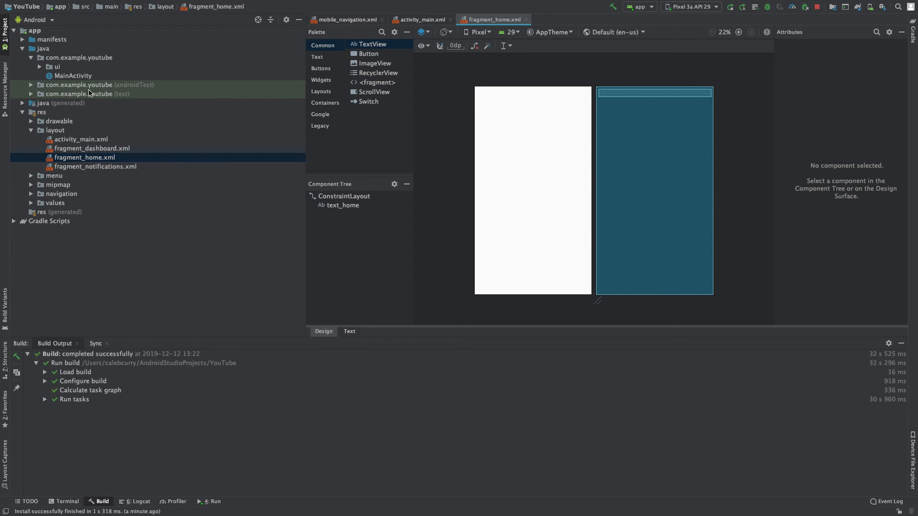
mouse_move(64, 80)
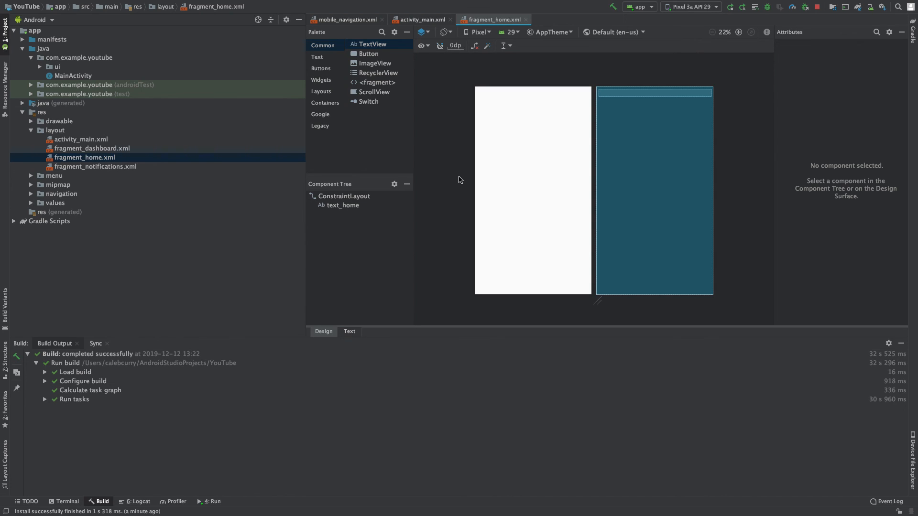
mouse_move(702, 211)
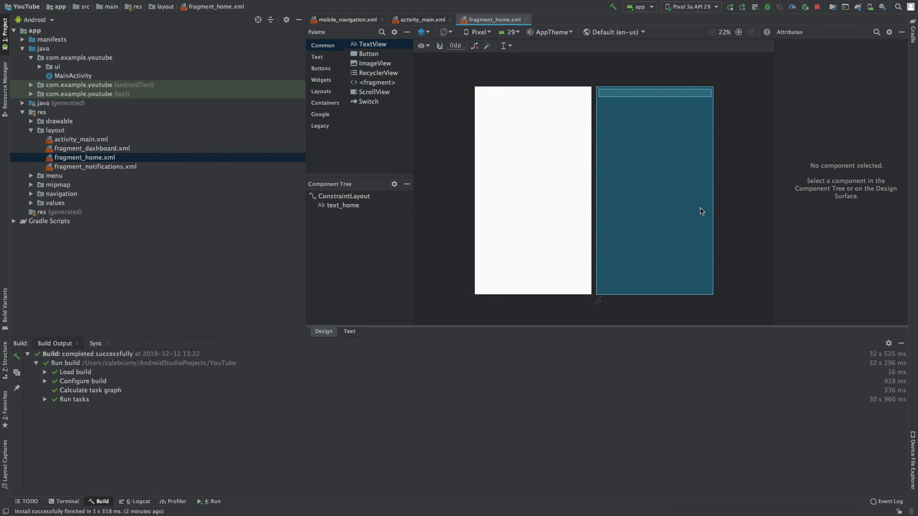